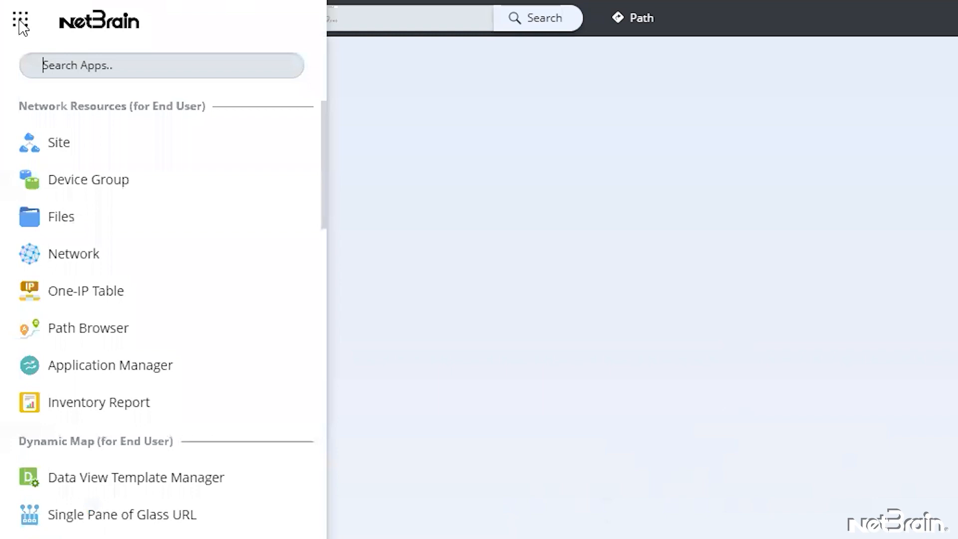
# Step: Scroll the app launcher and open System Management to view current user sessions
pyautogui.scroll(-3)
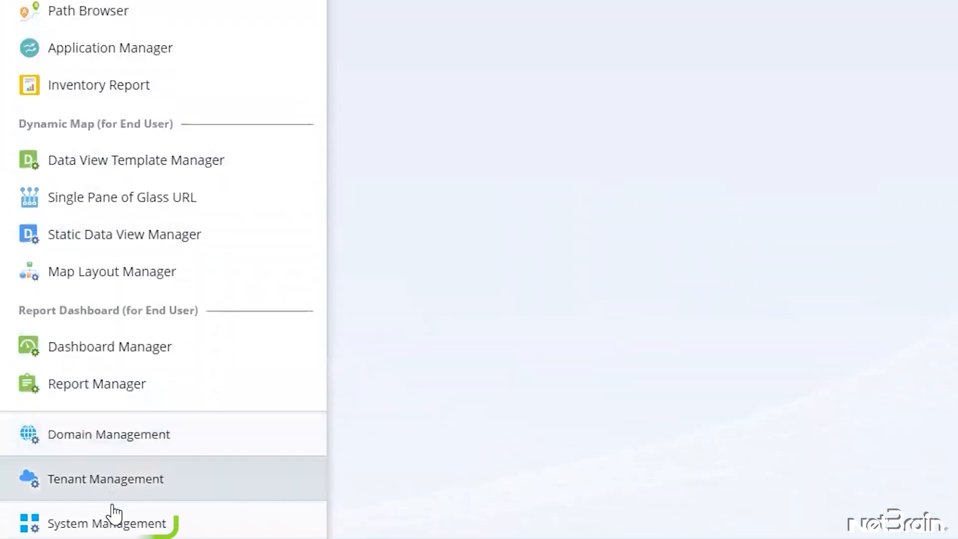
pyautogui.click(106, 524)
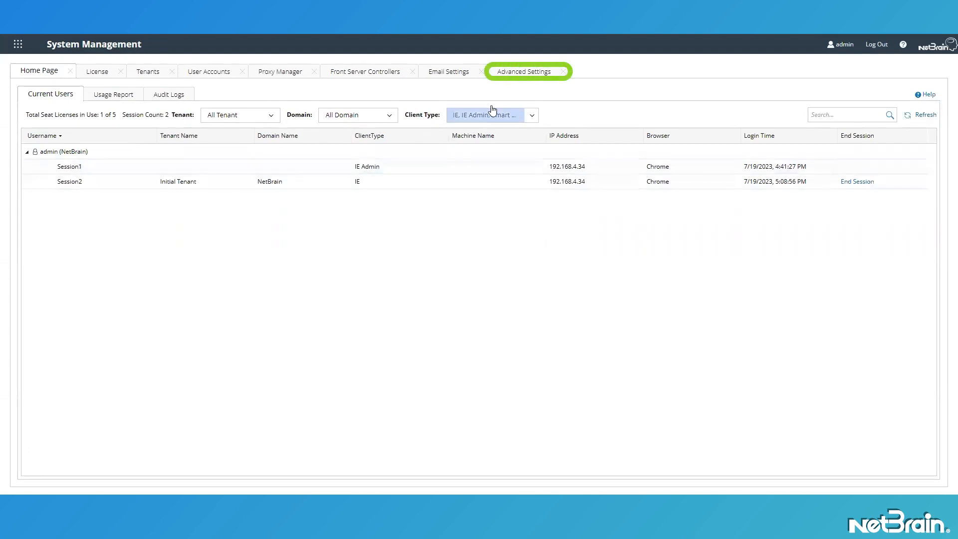
# Step: Switch to Advanced Settings and scroll down to the Login Interface logo options
pyautogui.click(524, 70)
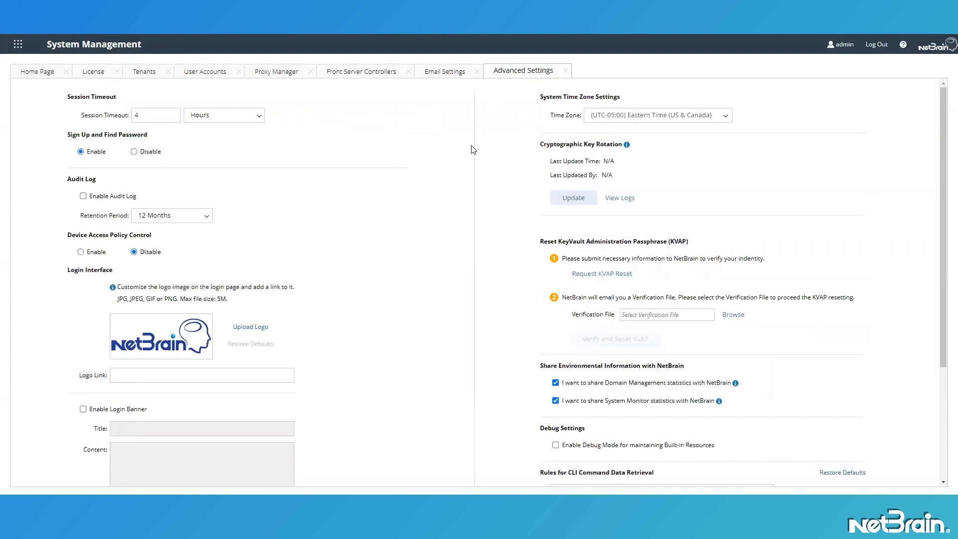
pyautogui.scroll(-3)
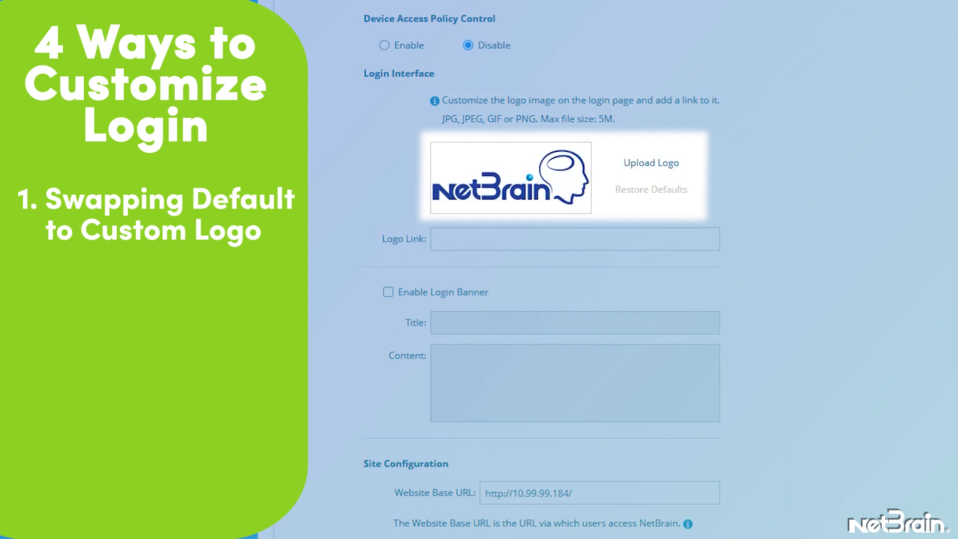
pyautogui.click(574, 238)
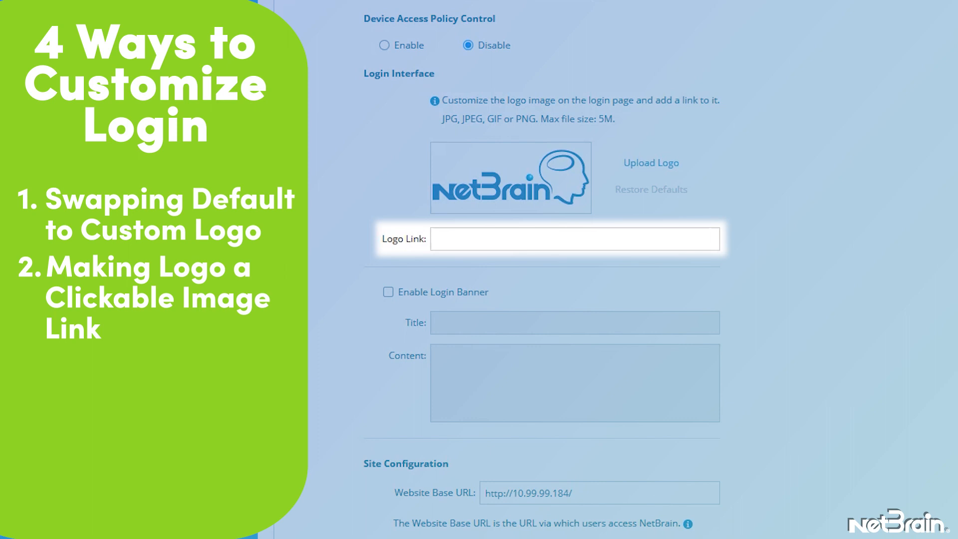
pyautogui.click(574, 323)
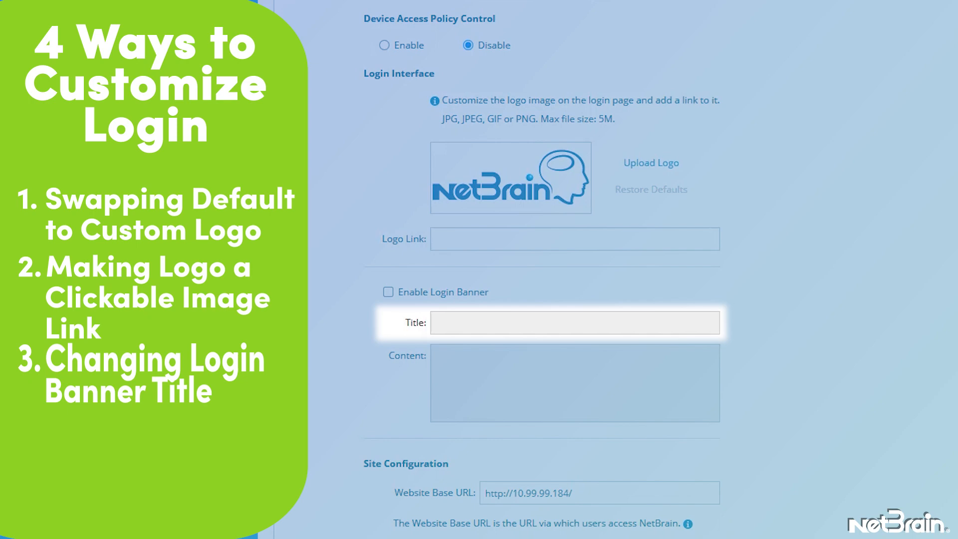
pyautogui.click(575, 383)
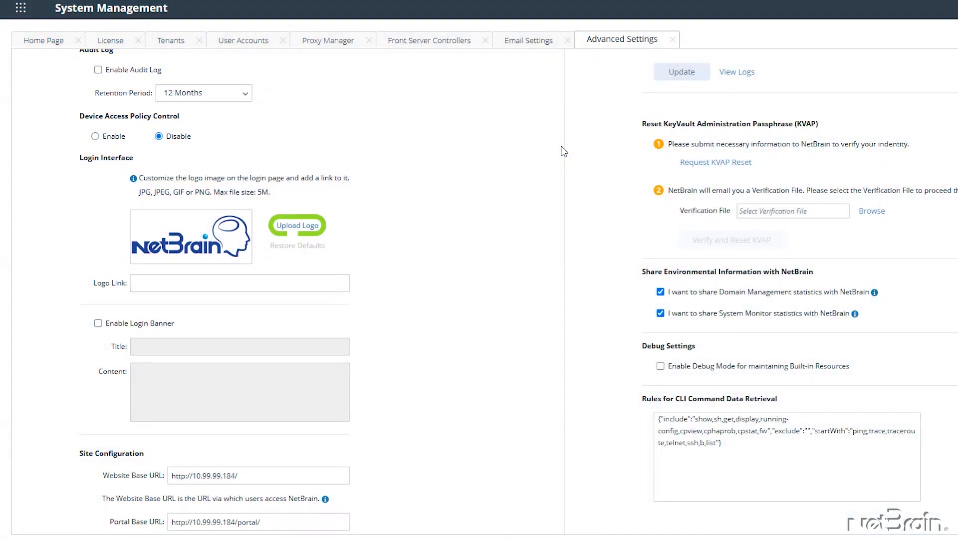
pyautogui.moveTo(304, 231)
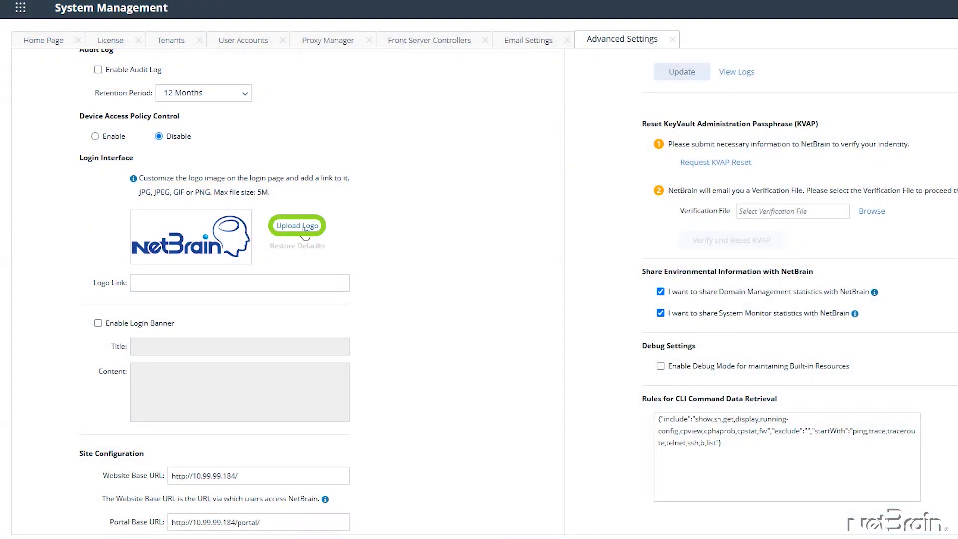
# Step: Upload the custom circular emblem as the login page logo
pyautogui.click(297, 225)
pyautogui.write('https://www.netbrain.com')
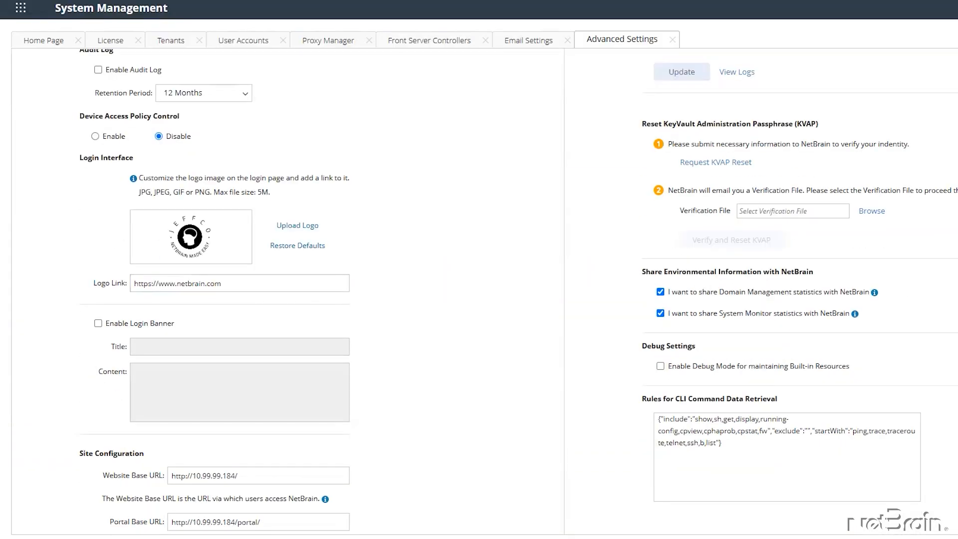
pyautogui.moveTo(139, 333)
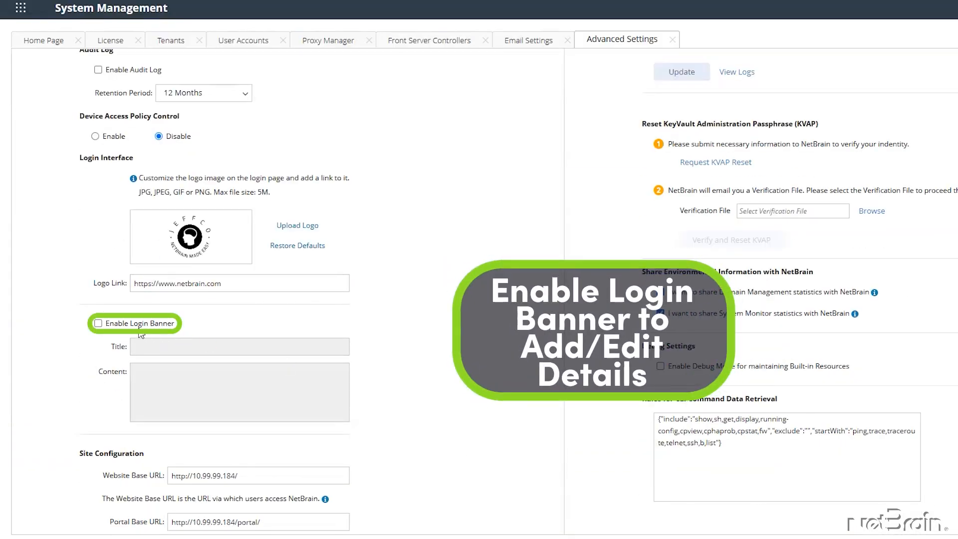
# Step: Enable the 'Restricted Access Notification' login banner and save the login interface settings
pyautogui.click(97, 323)
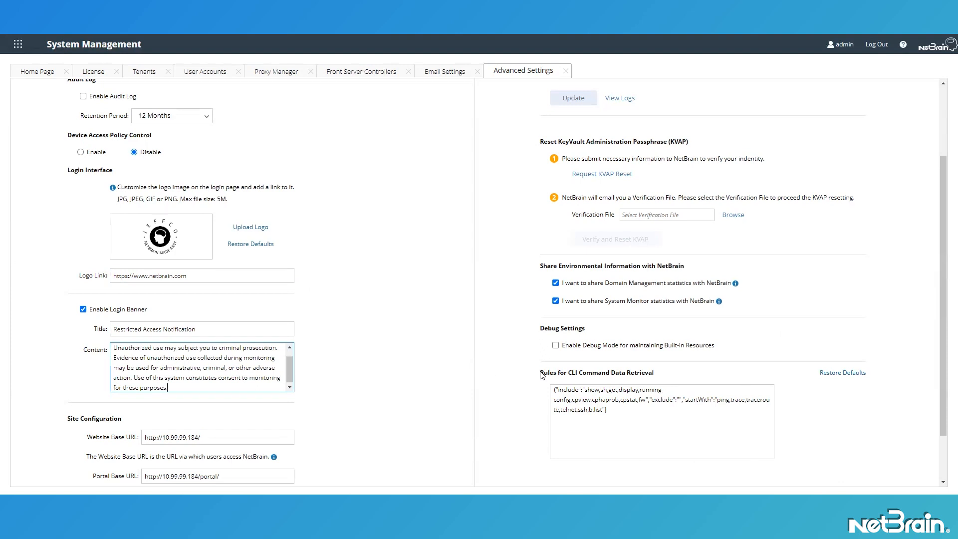
pyautogui.click(896, 466)
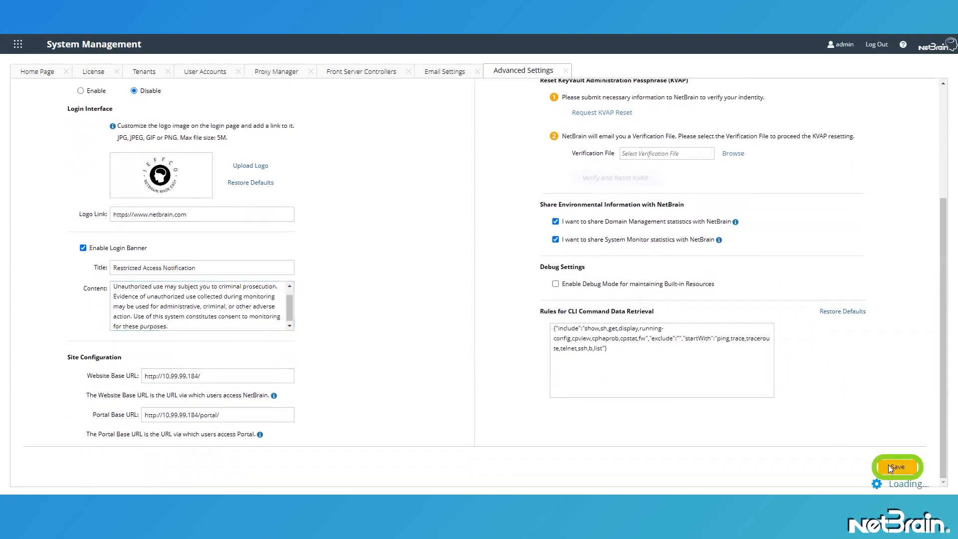
# Step: Dismiss the 'Successfully saved the advanced settings' notice with OK
pyautogui.click(896, 467)
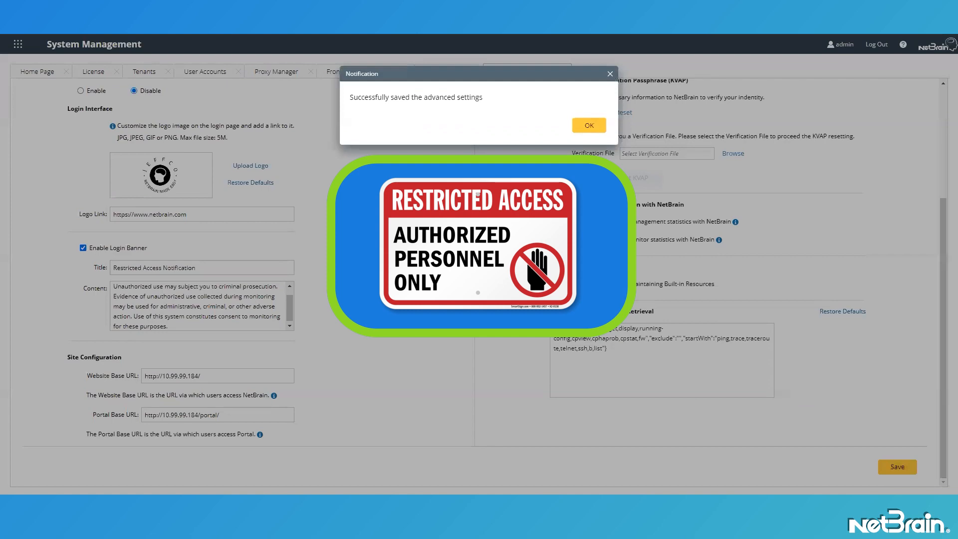
pyautogui.click(587, 125)
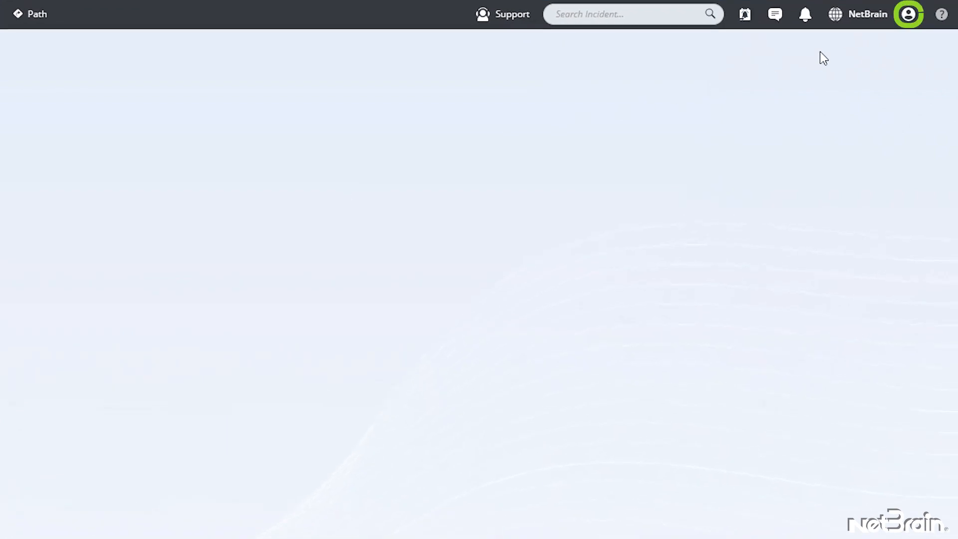
# Step: Log out from the user profile menu to show the customized login page
pyautogui.click(908, 14)
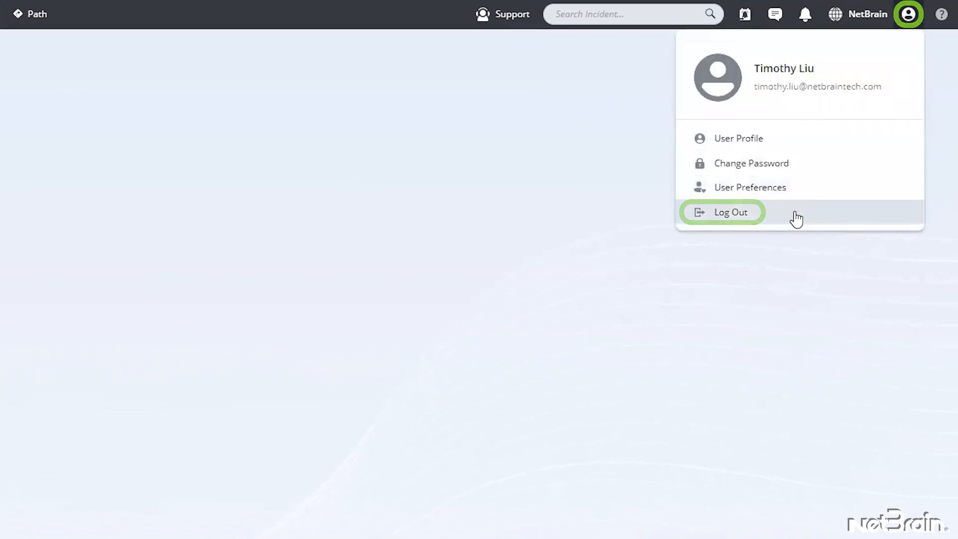
pyautogui.click(730, 212)
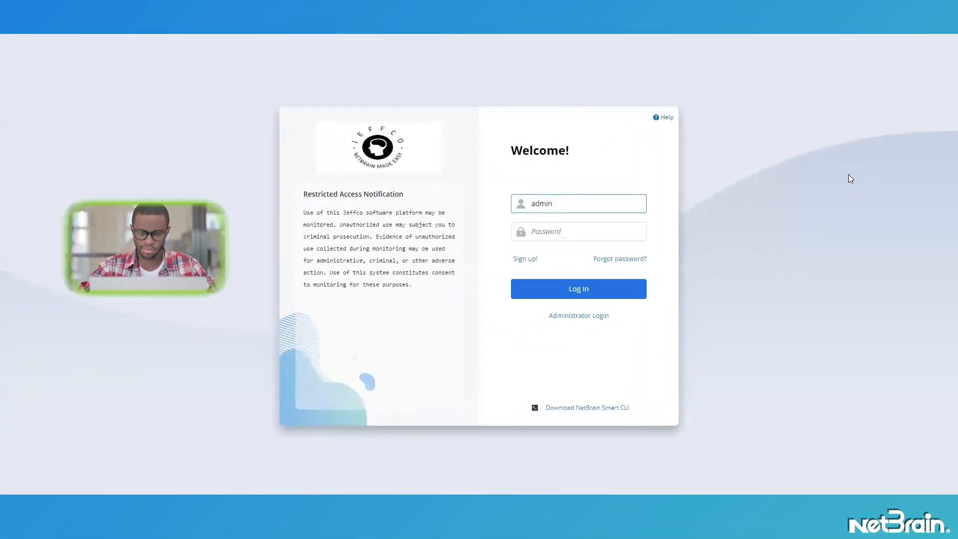